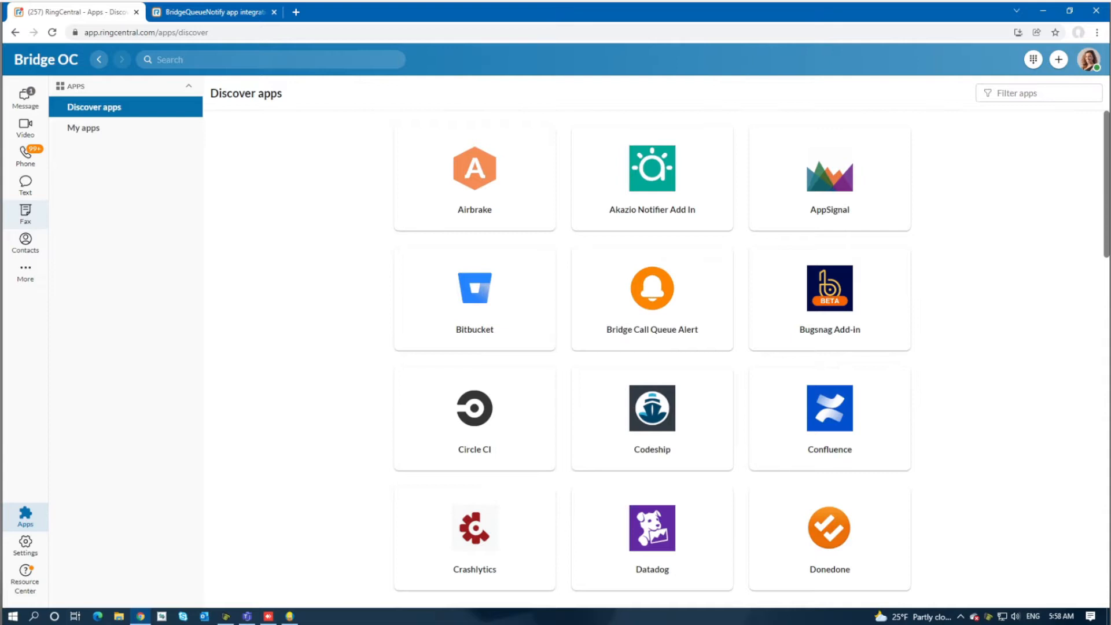
pyautogui.moveTo(396, 299)
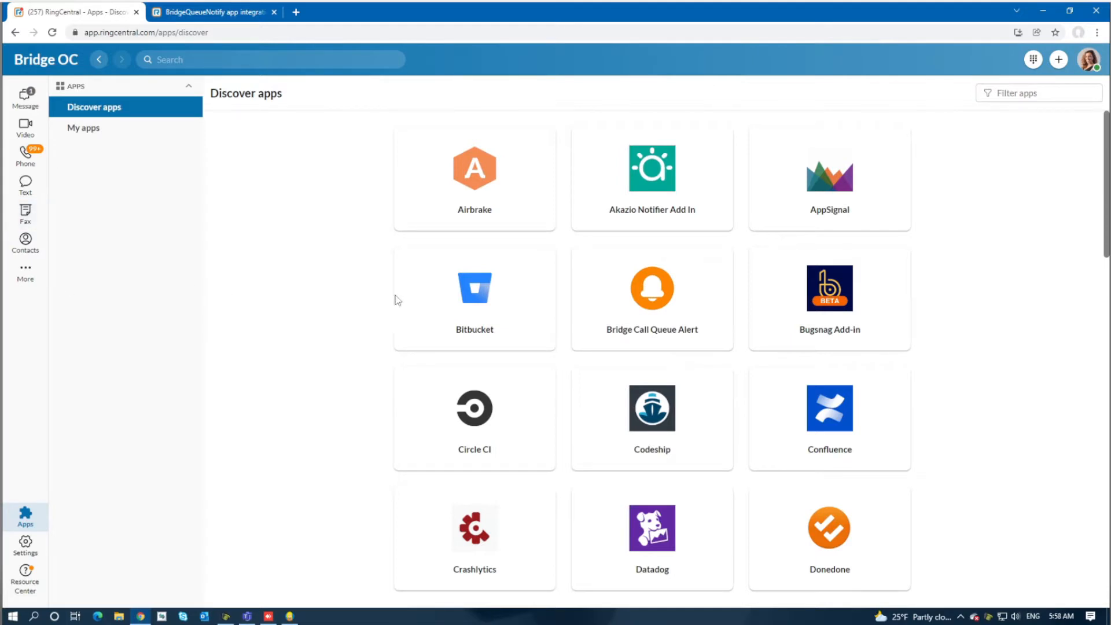
pyautogui.moveTo(170, 287)
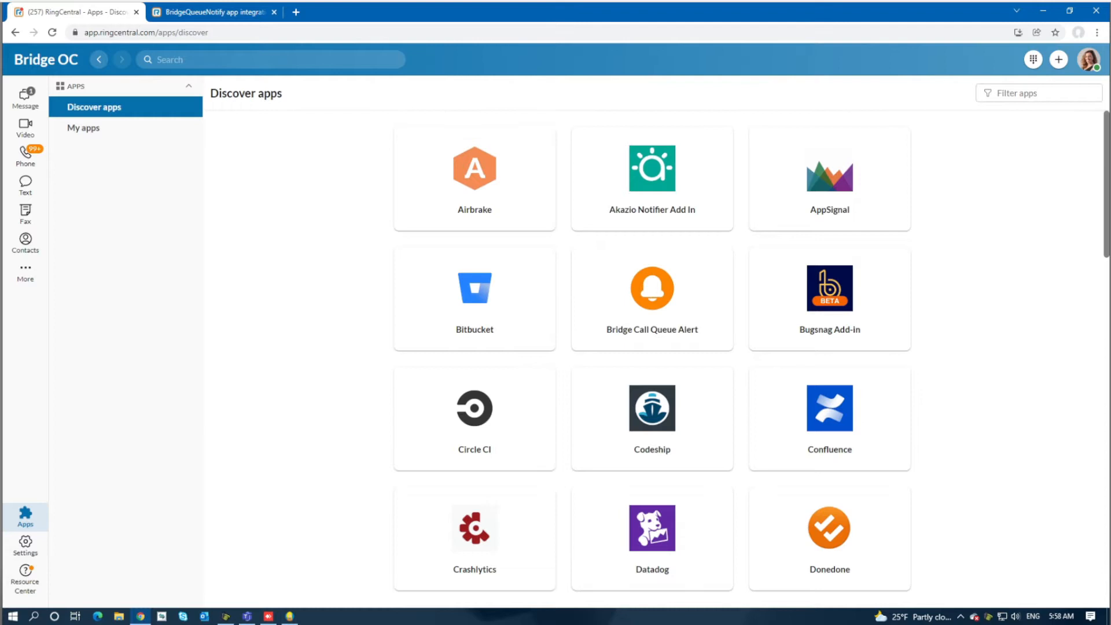
pyautogui.moveTo(83, 400)
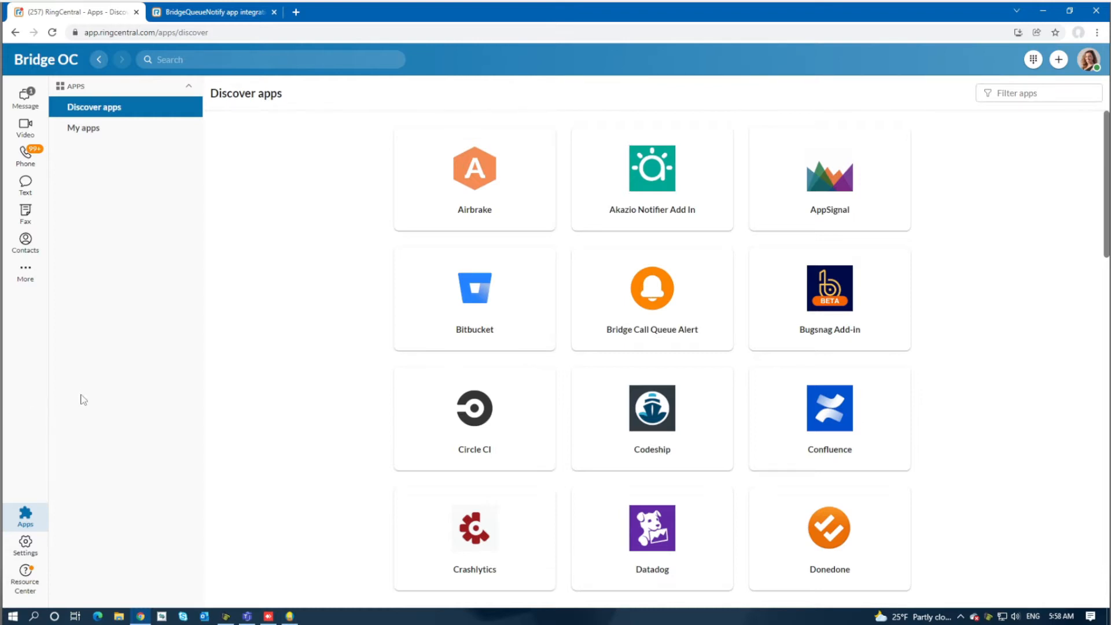
pyautogui.moveTo(29, 521)
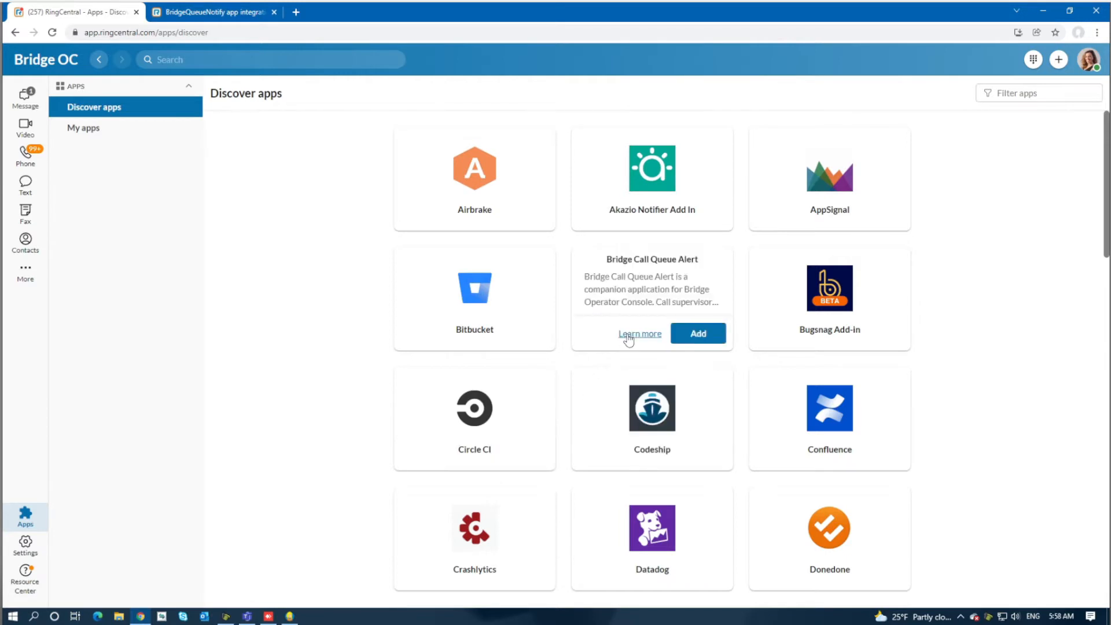
pyautogui.moveTo(697, 277)
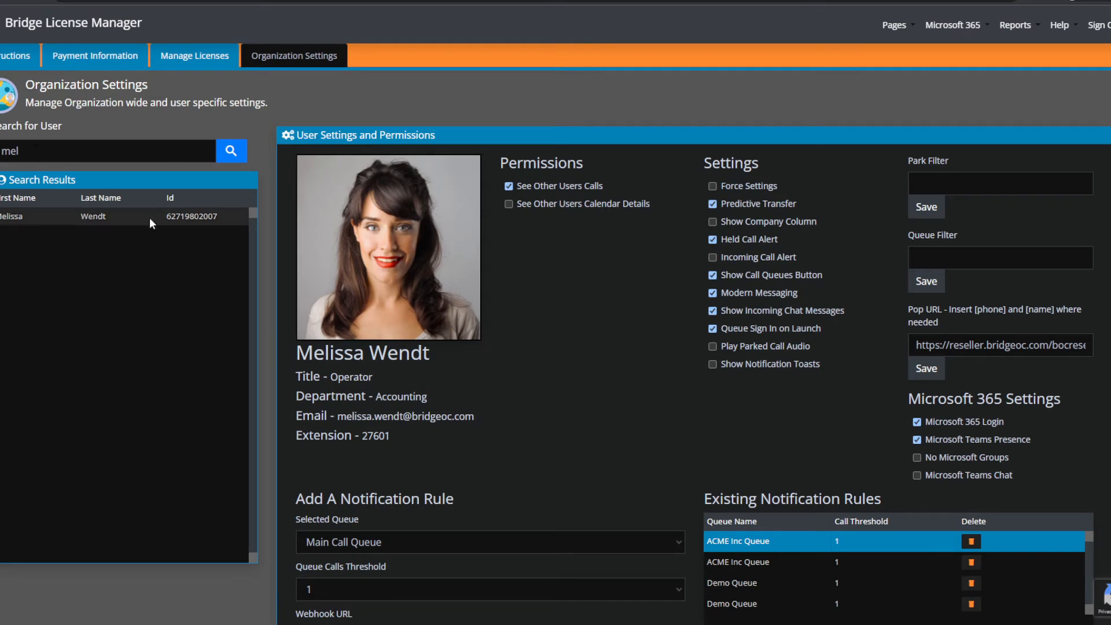
# Scroll to the Add A Notification Rule form and expand its queue list.
pyautogui.scroll(-3)
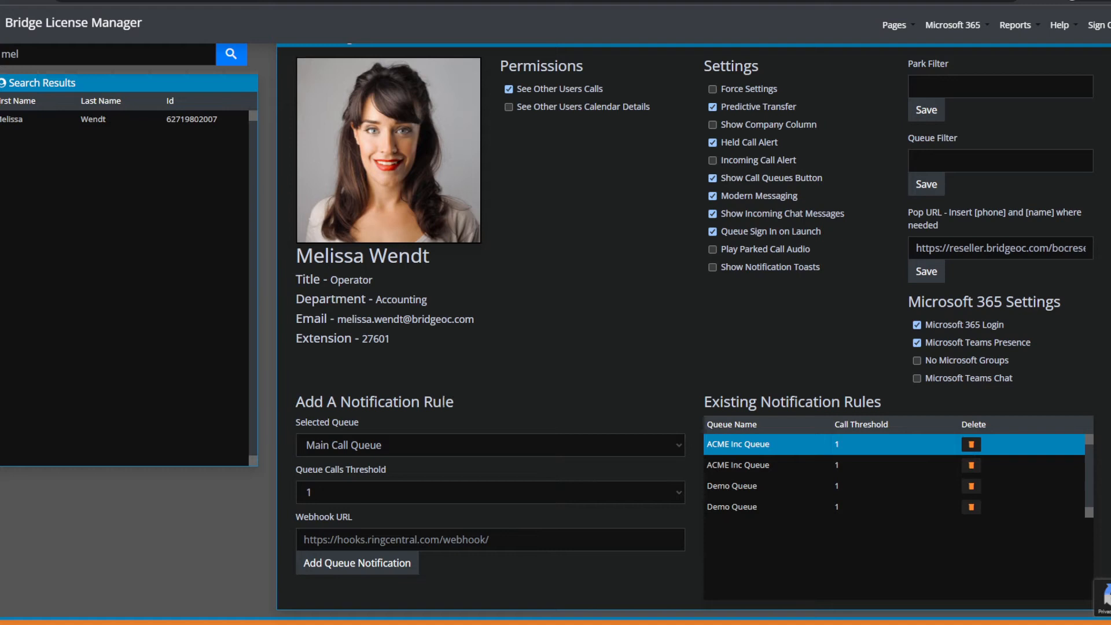
pyautogui.click(490, 445)
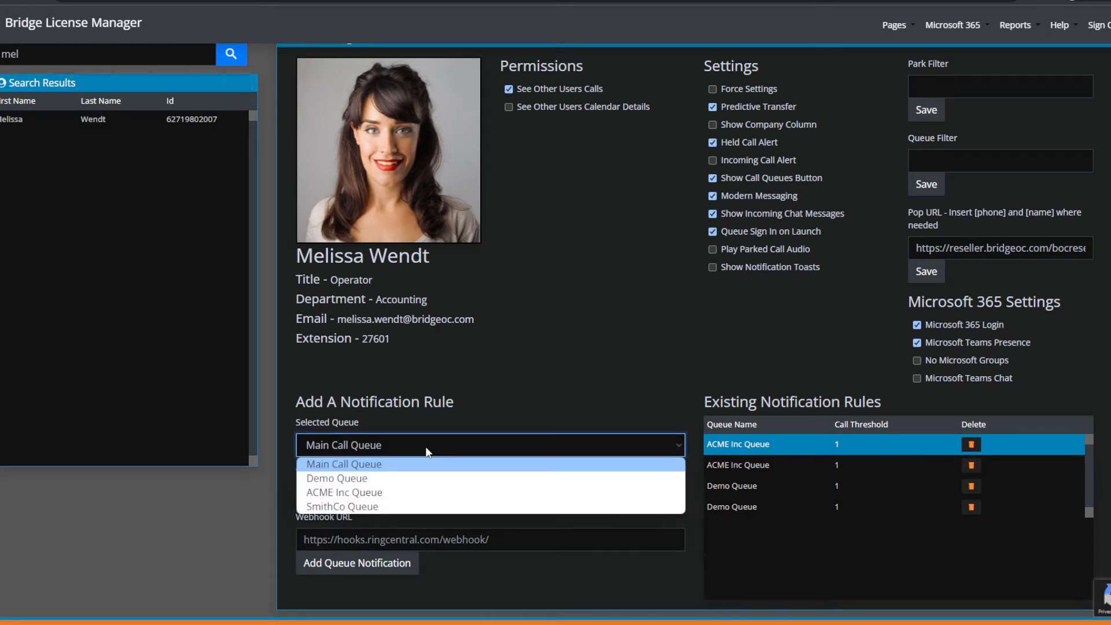
# Keep Main Call Queue selected and set its Queue Calls Threshold to 5.
pyautogui.click(344, 464)
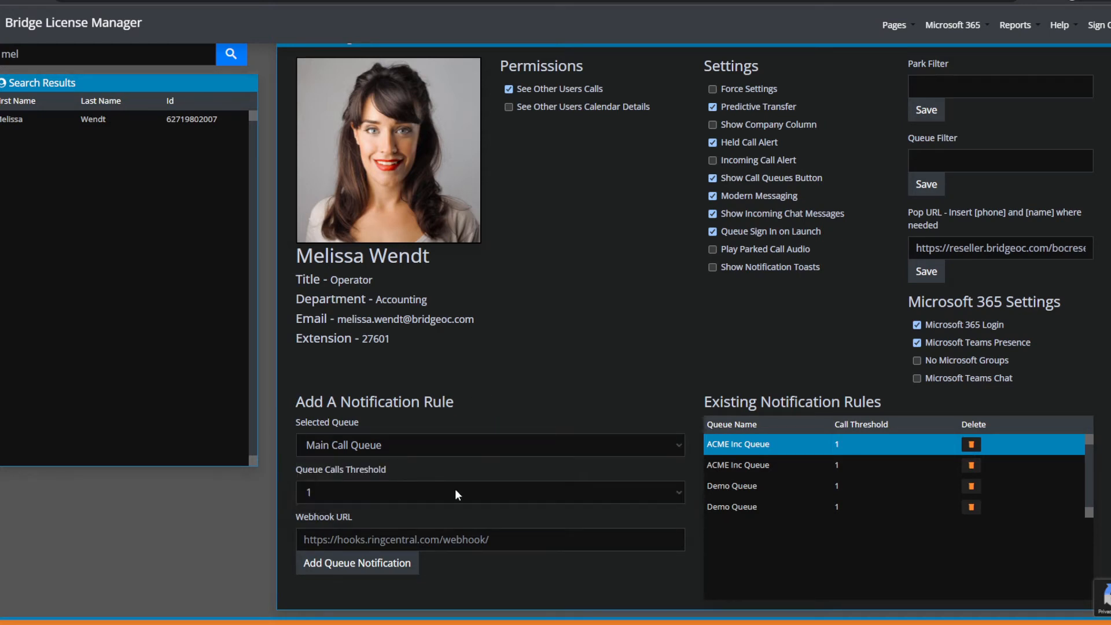
pyautogui.click(488, 493)
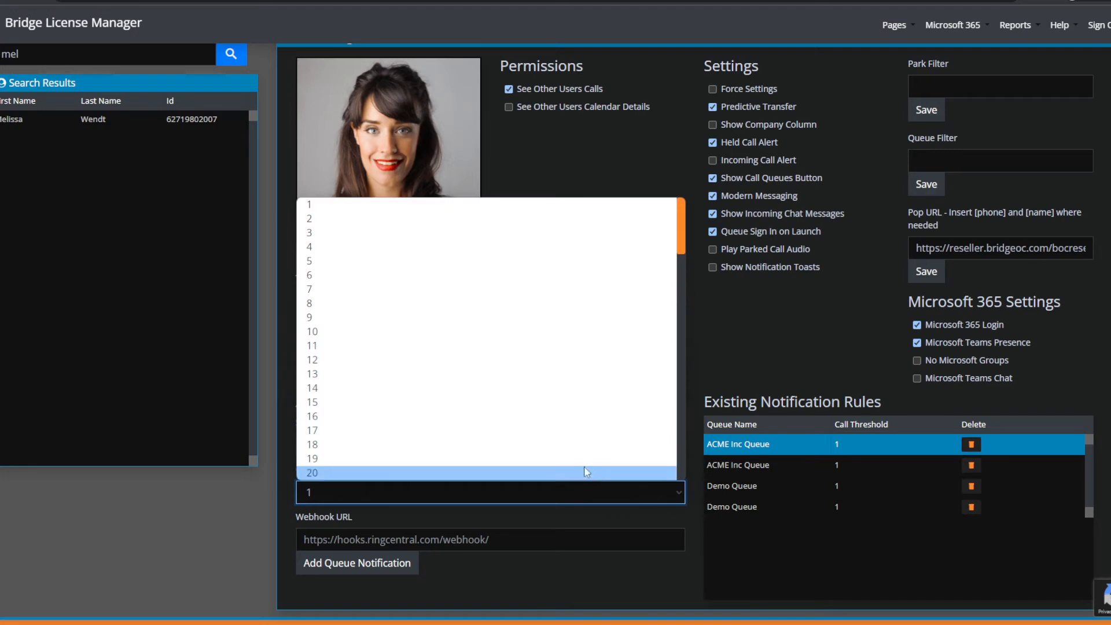
pyautogui.moveTo(507, 268)
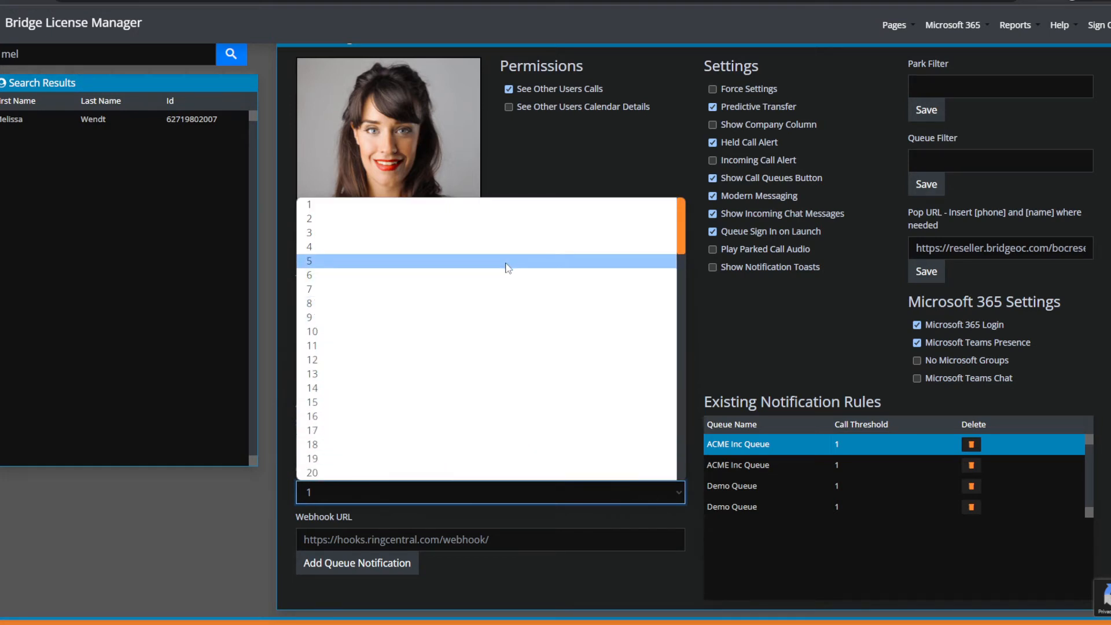
pyautogui.click(309, 262)
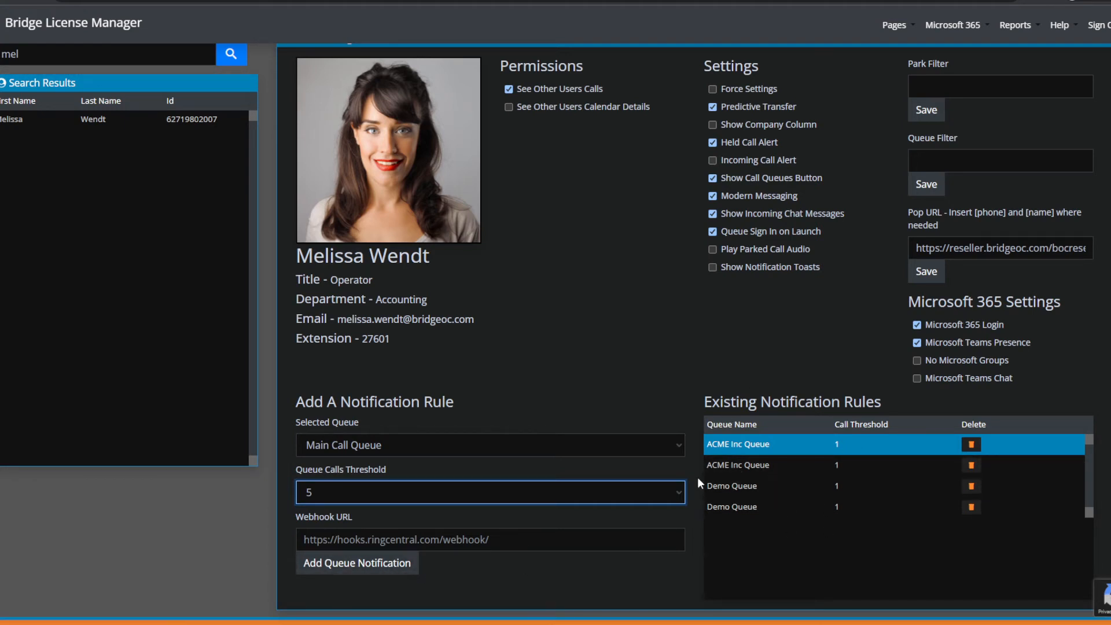
pyautogui.moveTo(808, 521)
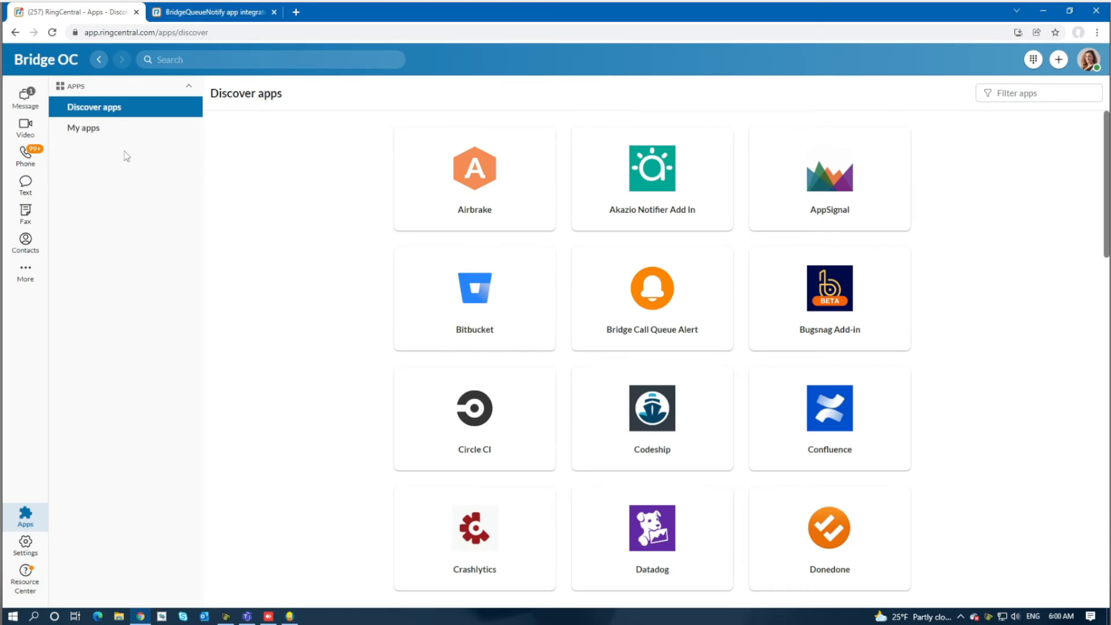
# Return to RingCentral messaging and open the Operators team with ACME Inc Queue alert cards.
pyautogui.click(25, 98)
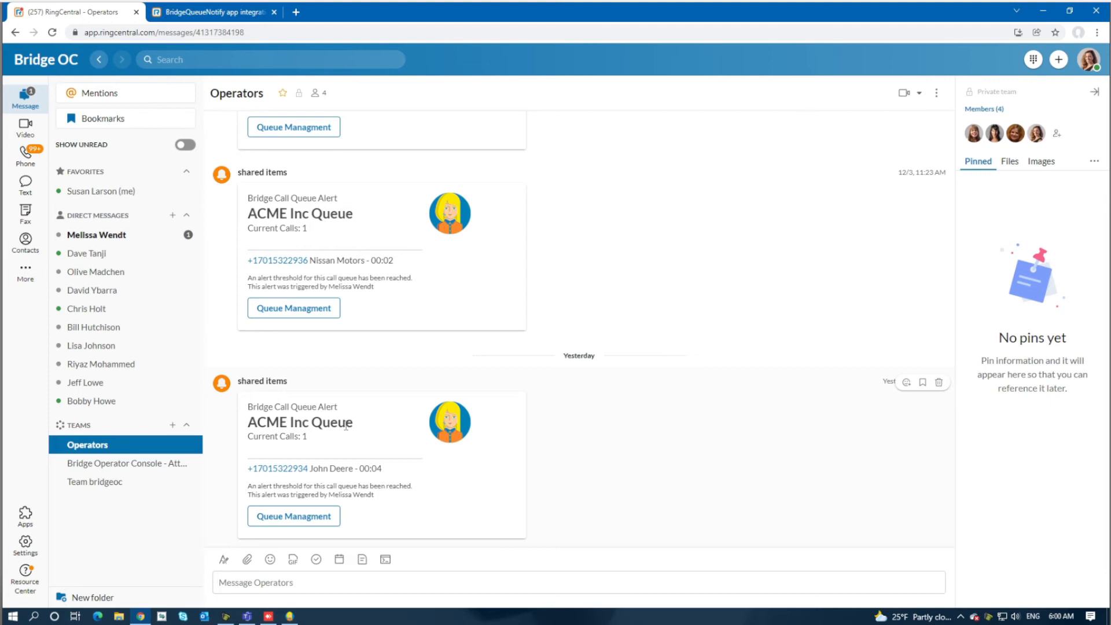
pyautogui.moveTo(314, 442)
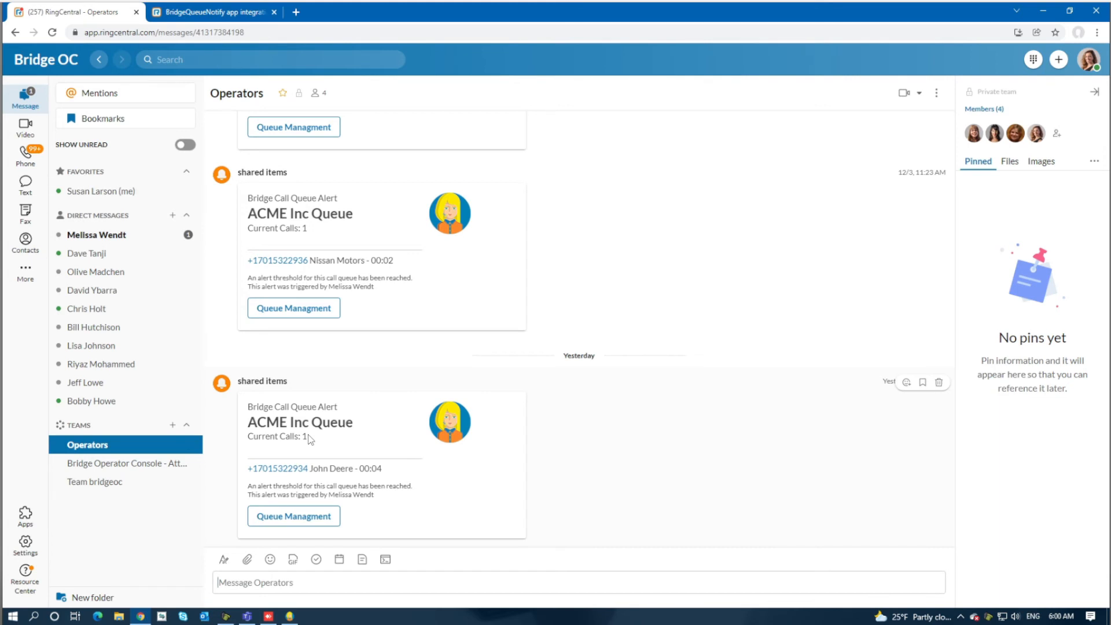
pyautogui.moveTo(279, 465)
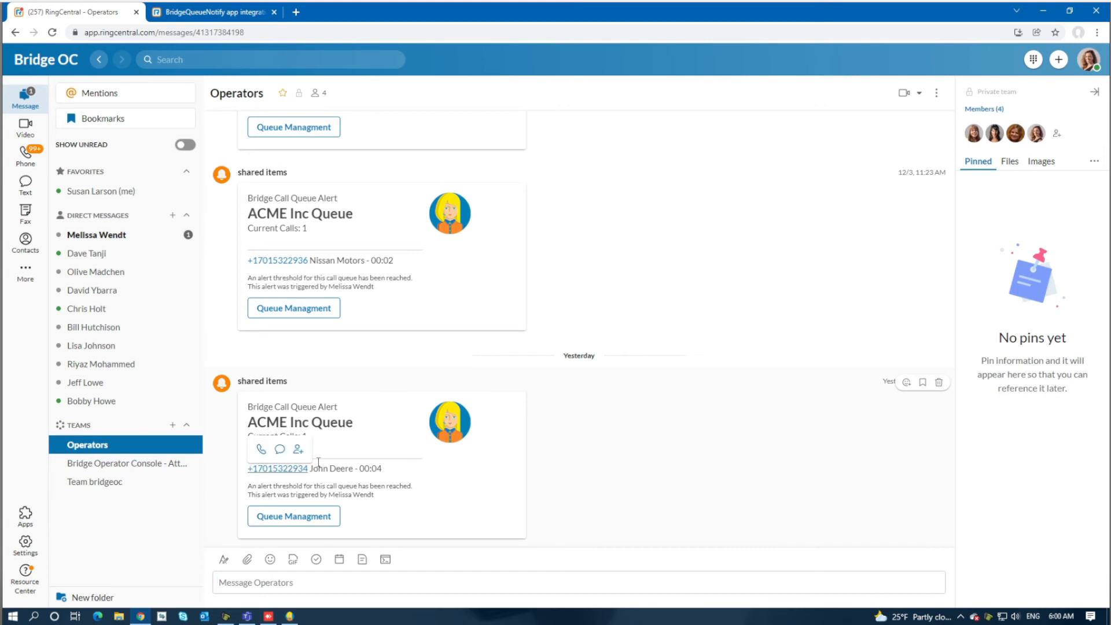
pyautogui.moveTo(392, 470)
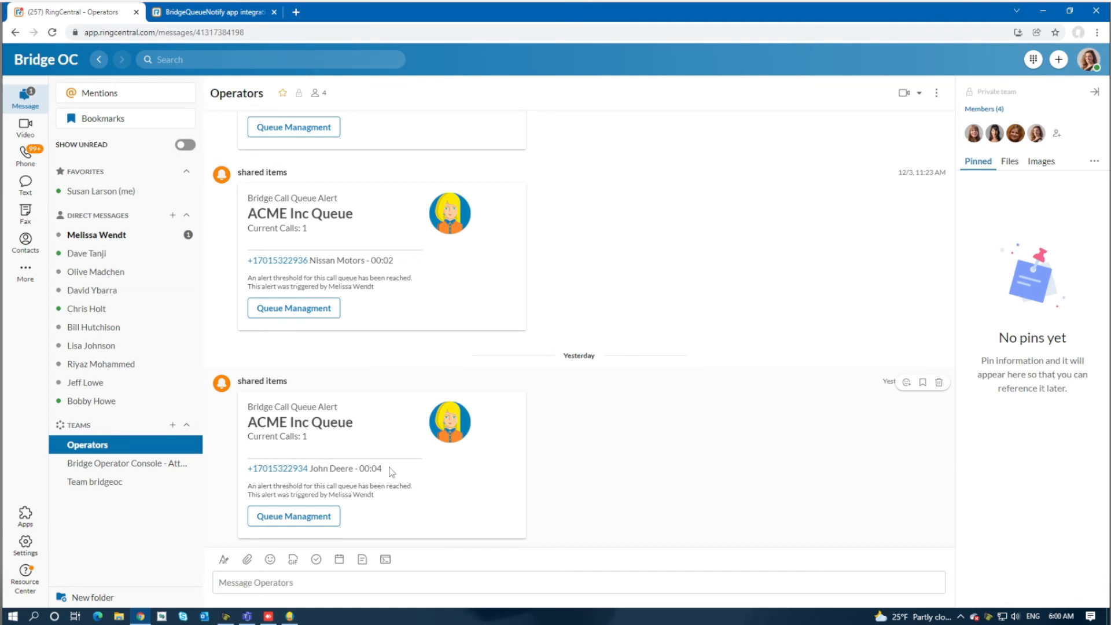
pyautogui.moveTo(278, 469)
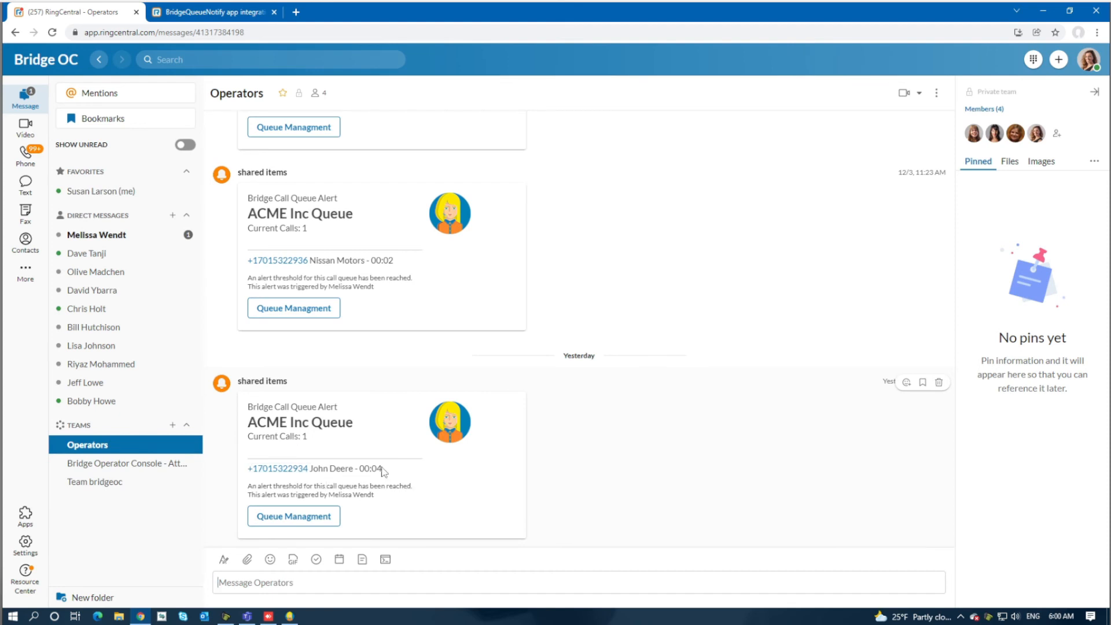
pyautogui.moveTo(388, 472)
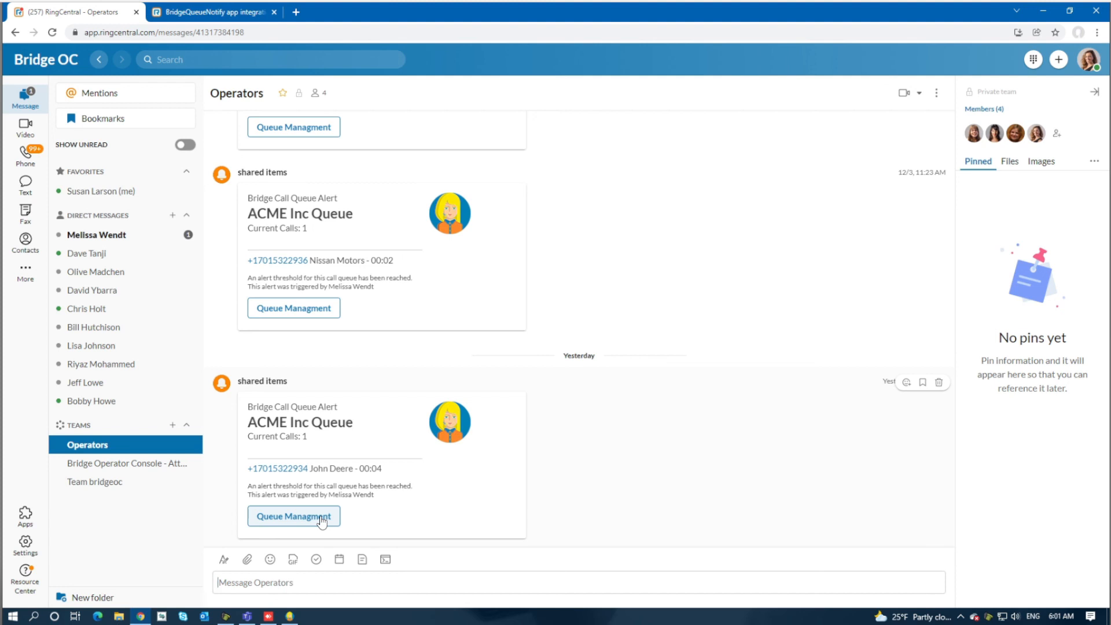
pyautogui.moveTo(322, 521)
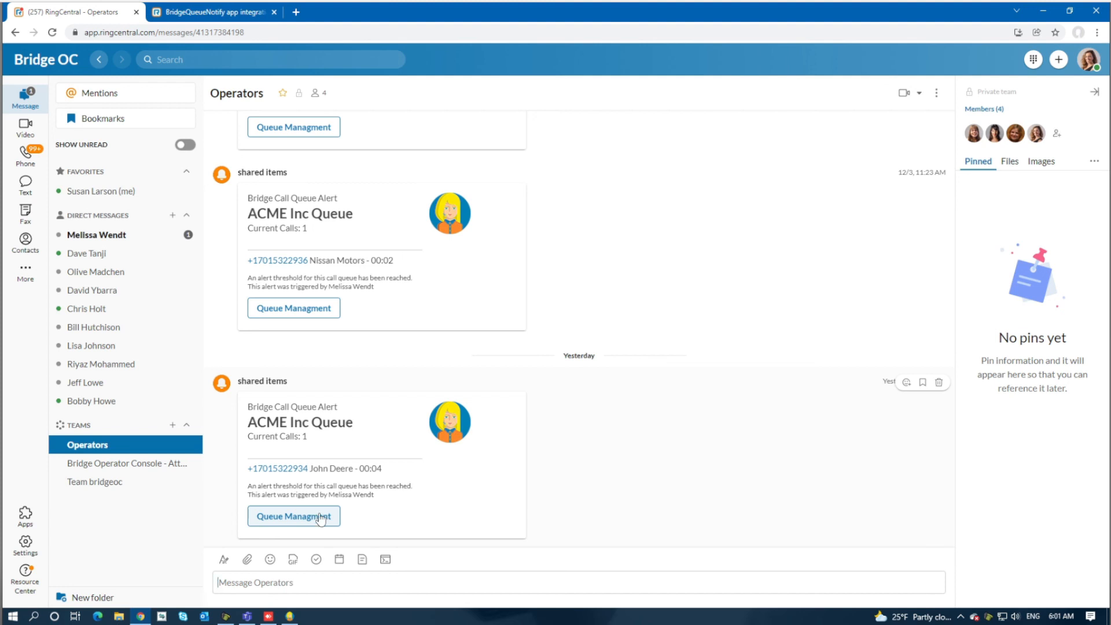